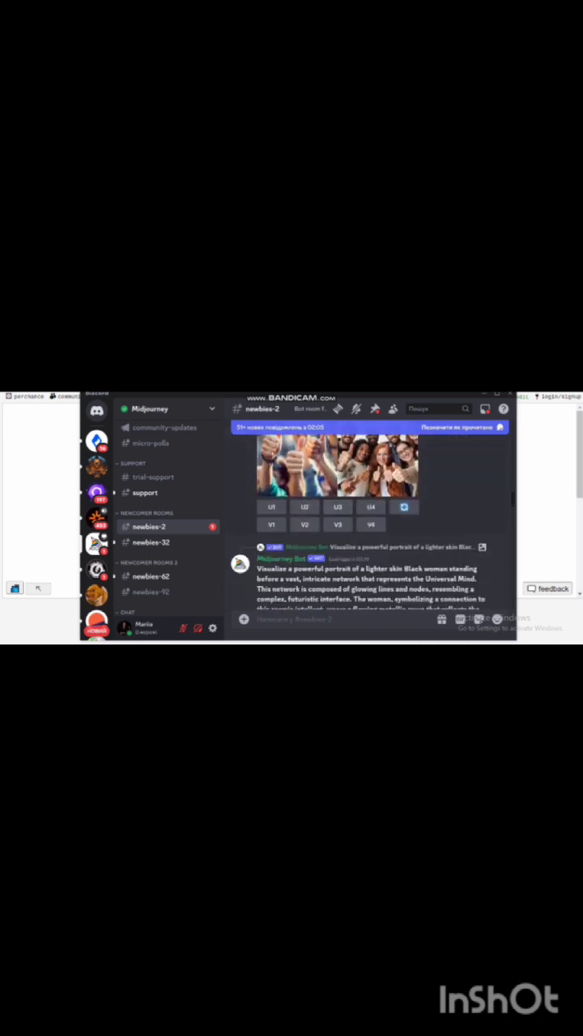
# Start a /imagine command in the Midjourney channel's message box.
pyautogui.click(304, 507)
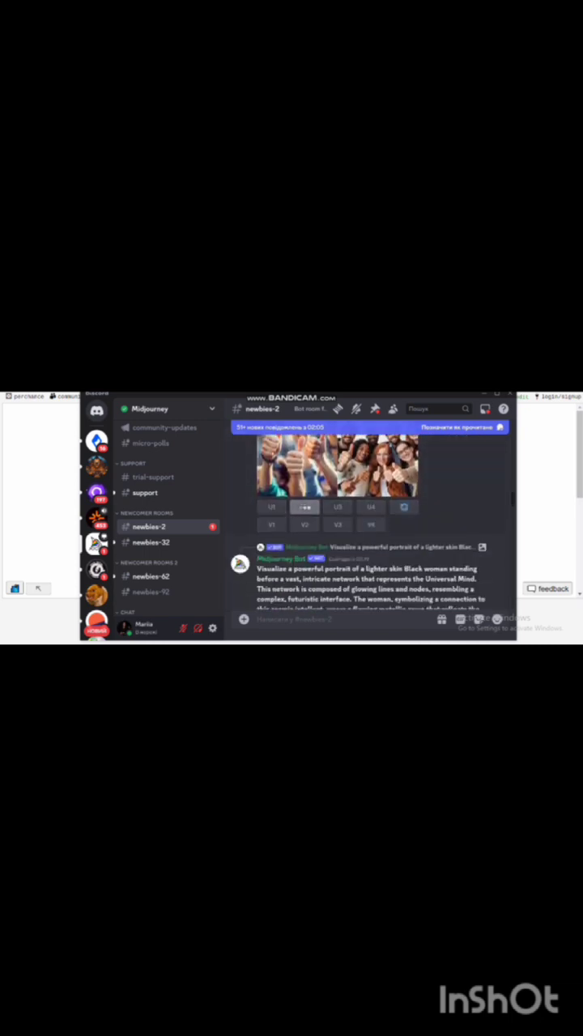
pyautogui.scroll(-3)
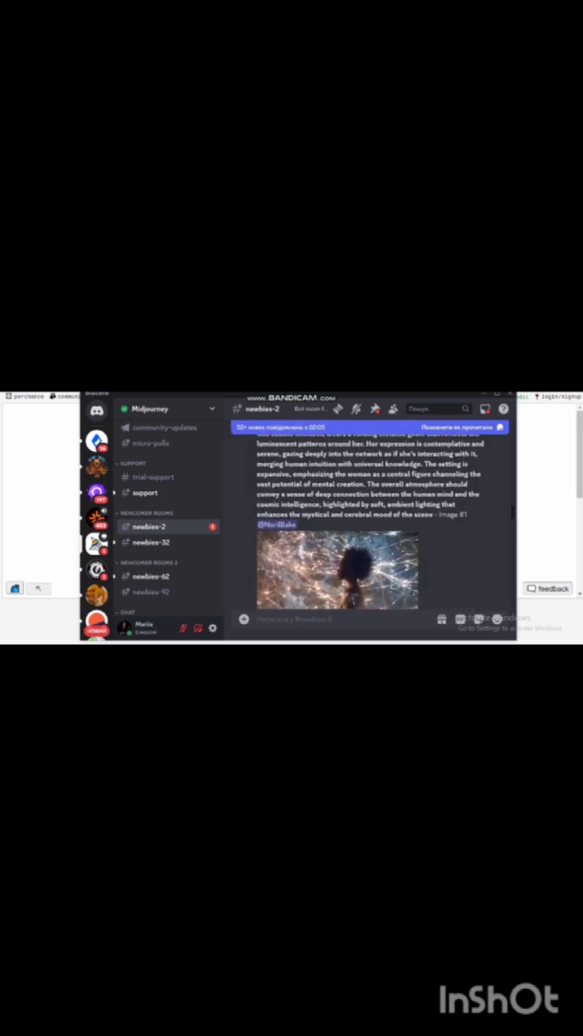
pyautogui.scroll(-3)
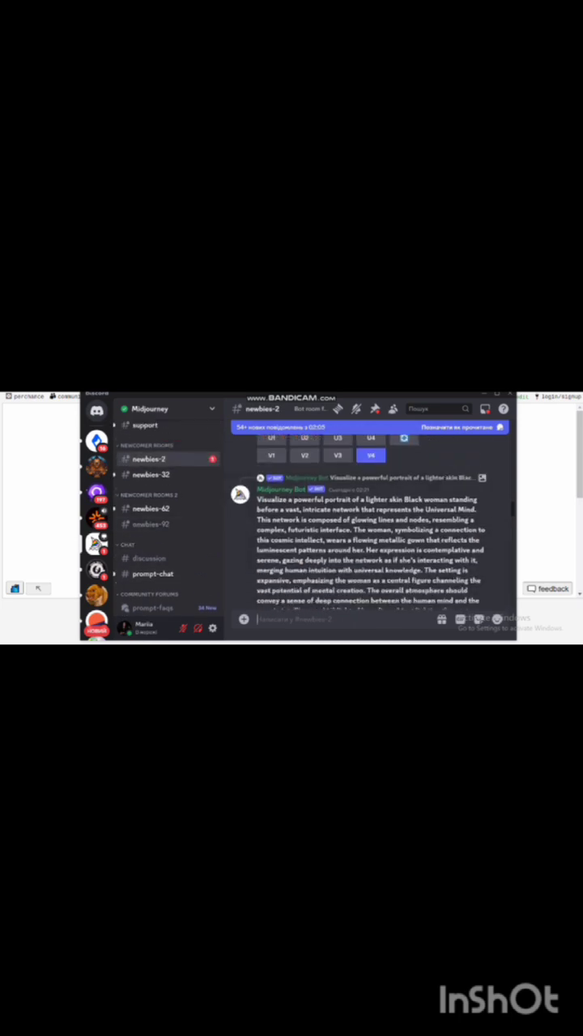
pyautogui.write('/imagine prompt')
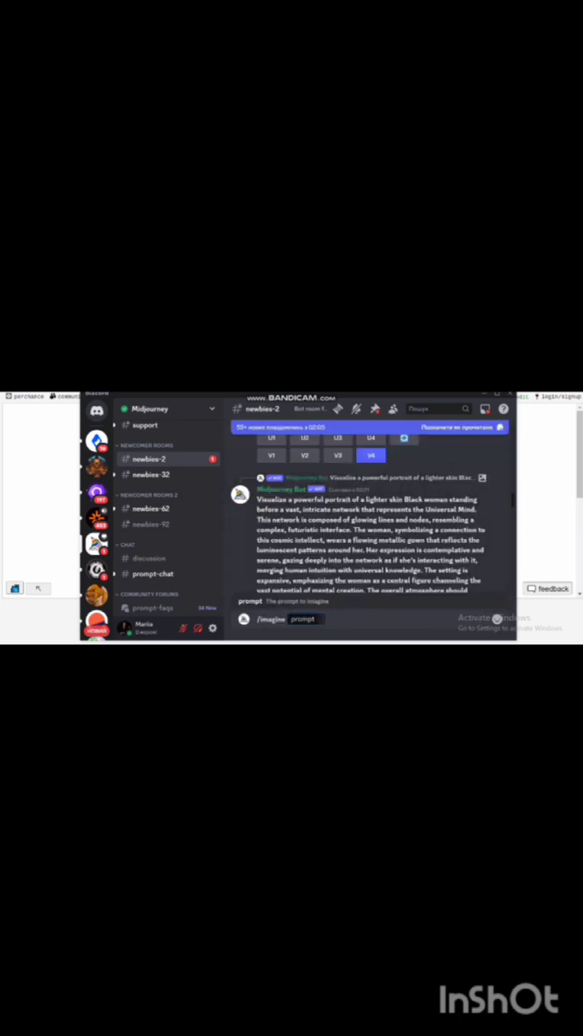
pyautogui.write('djdpsfp')
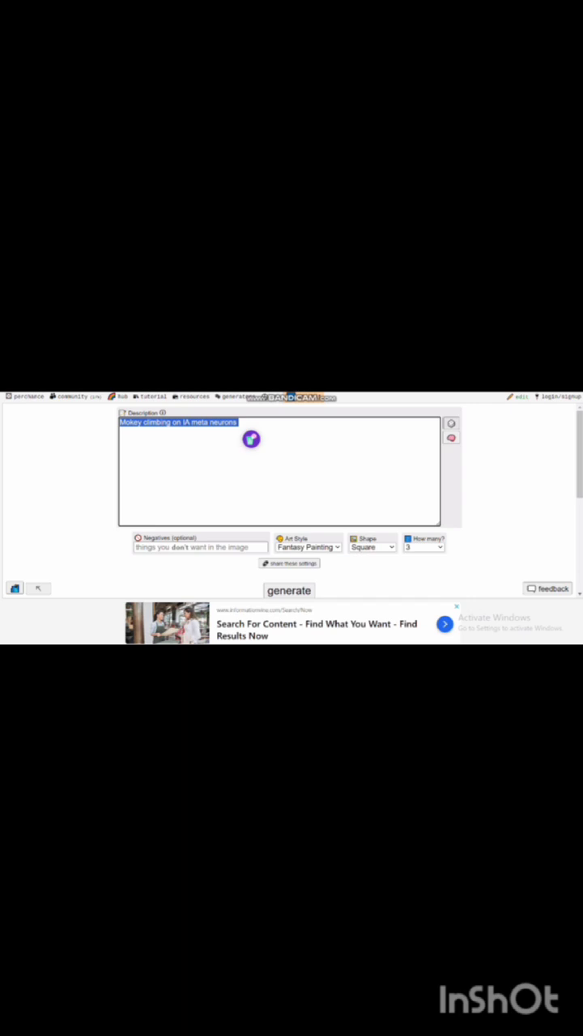
# Replace the short description with the detailed playful-monkey-on-AI-neurons prompt and generate.
pyautogui.click(251, 439)
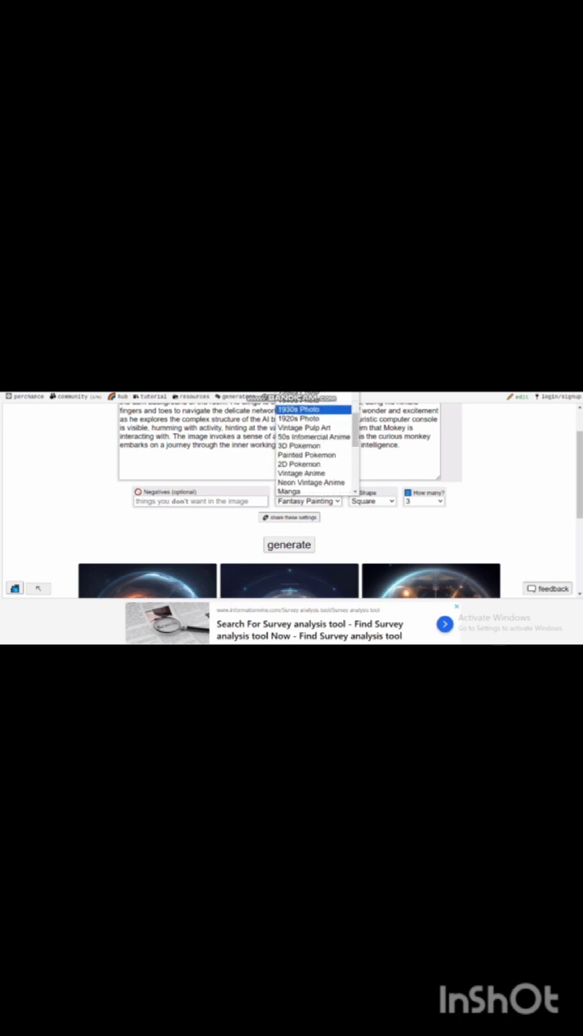
# Choose the art style and view the monkeys among glowing blue networks.
pyautogui.click(288, 544)
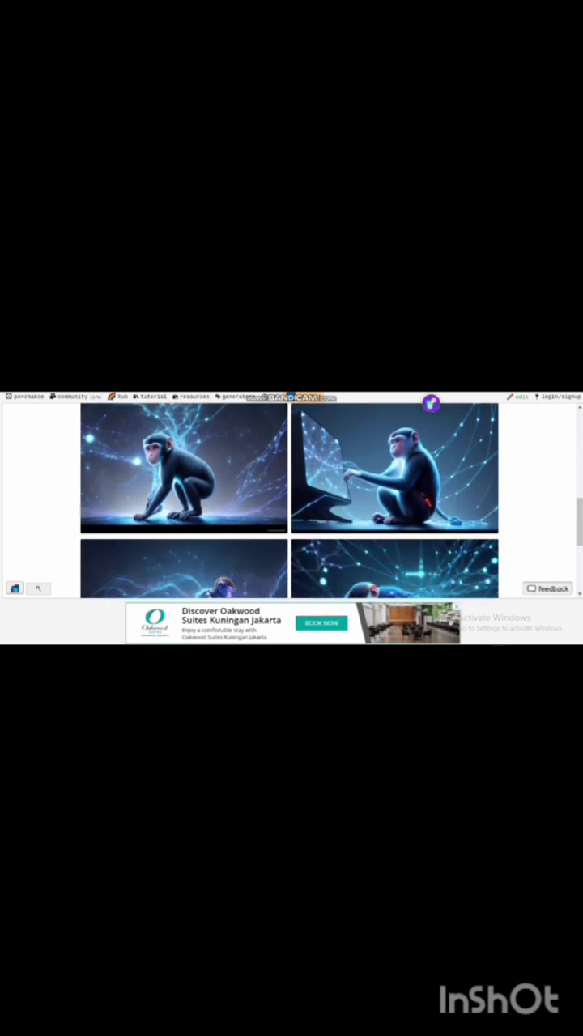
# Review the first results, then set Shape to Landscape and raise How many.
pyautogui.scroll(-3)
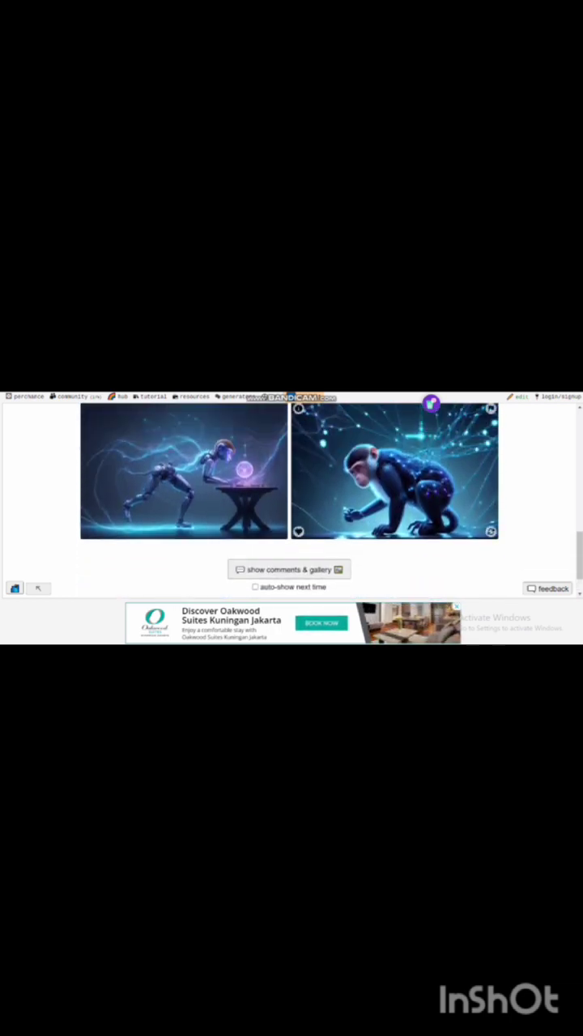
pyautogui.scroll(-3)
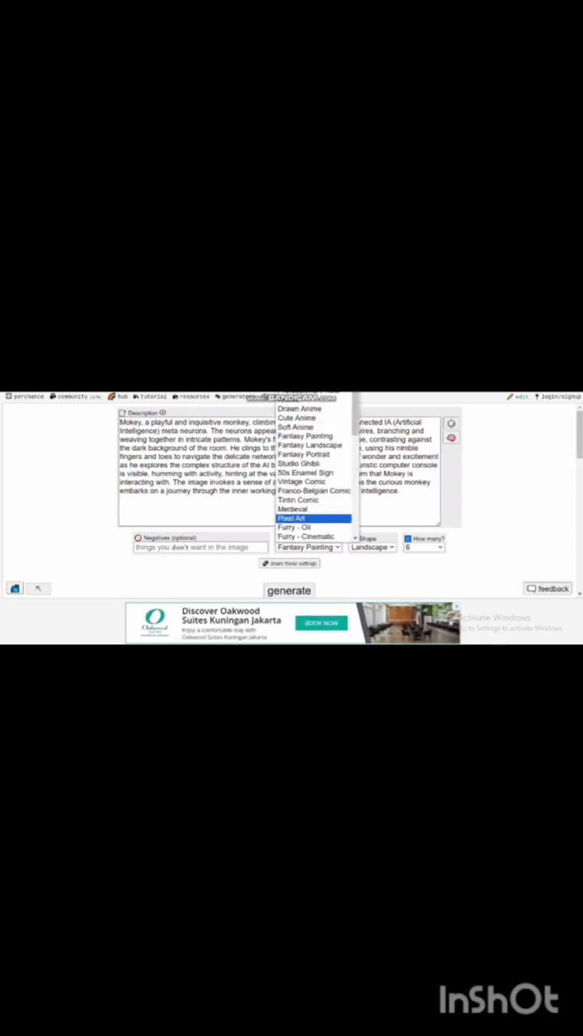
# Switch Art Style to 3D isometric and generate a new batch of pink monkeys on glowing networks.
pyautogui.click(288, 589)
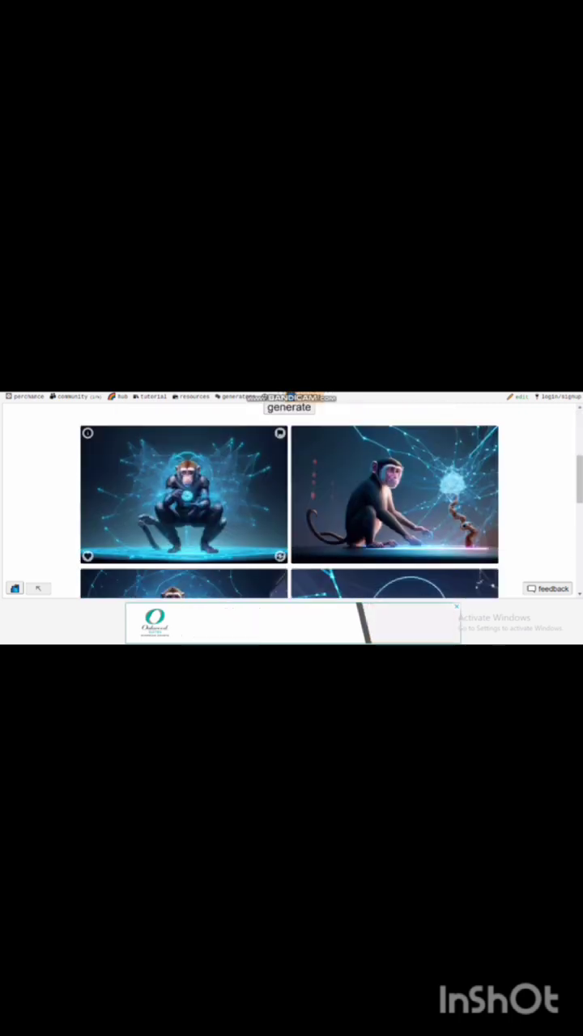
pyautogui.scroll(-3)
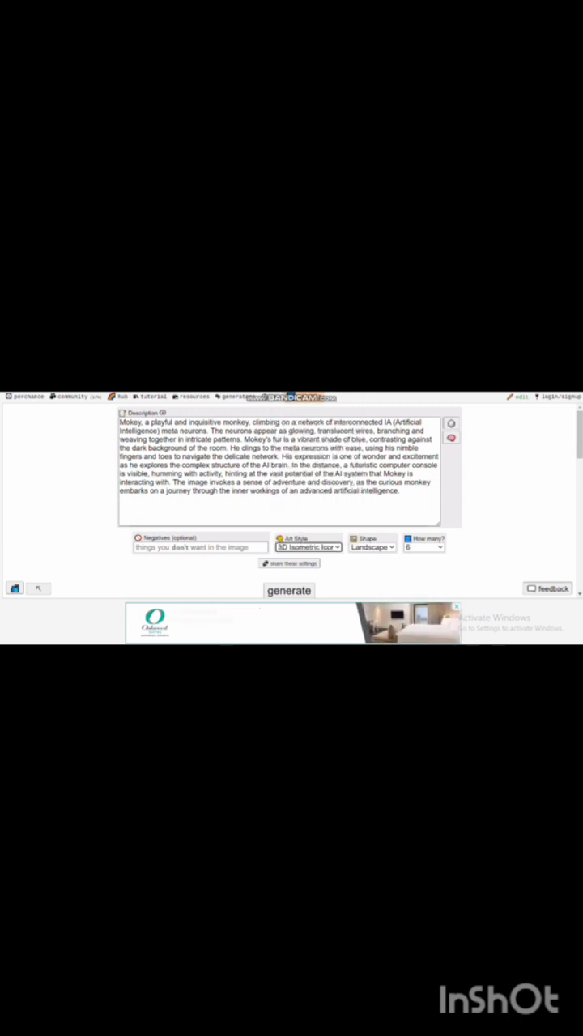
pyautogui.click(288, 589)
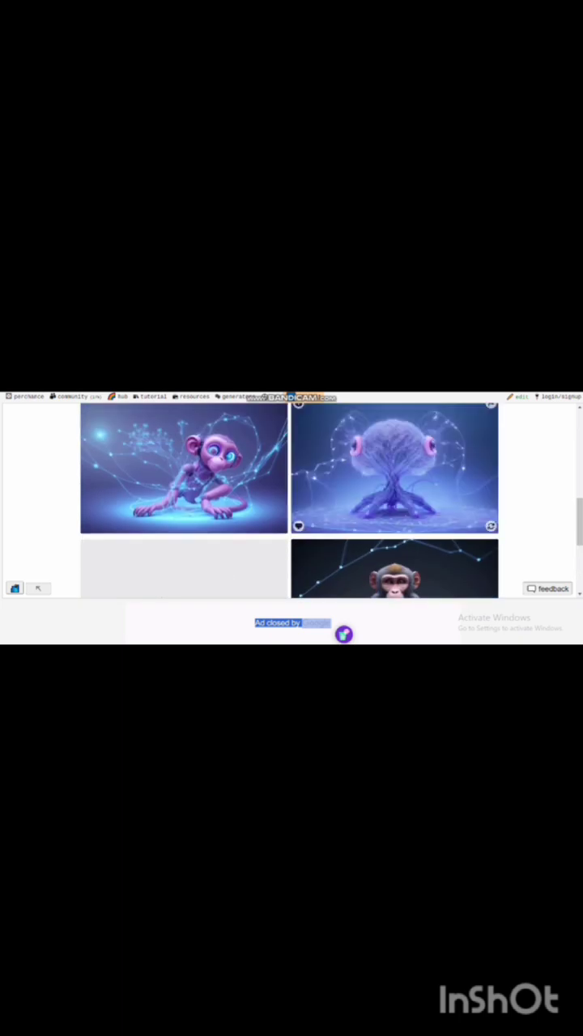
pyautogui.scroll(-3)
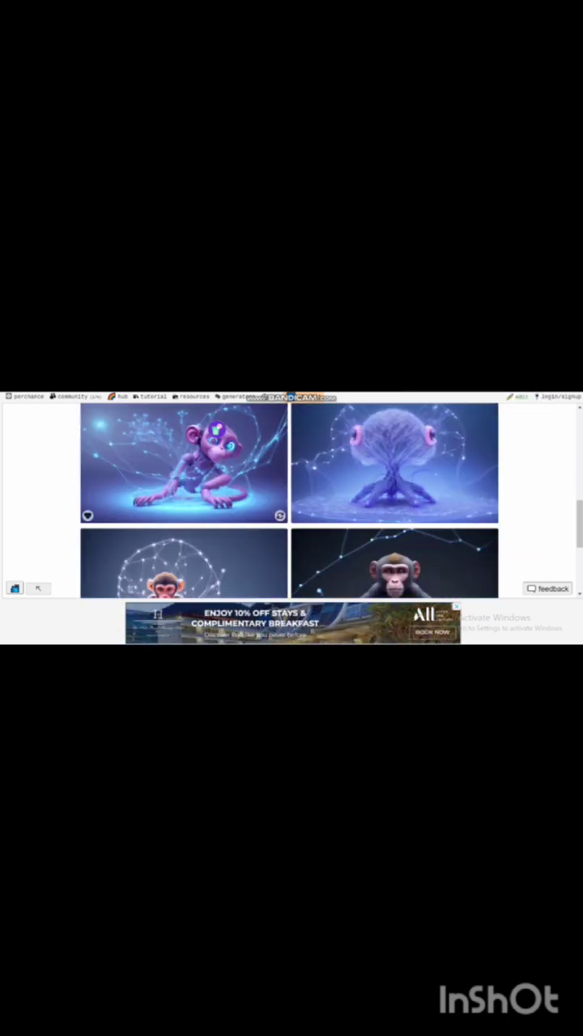
pyautogui.scroll(-3)
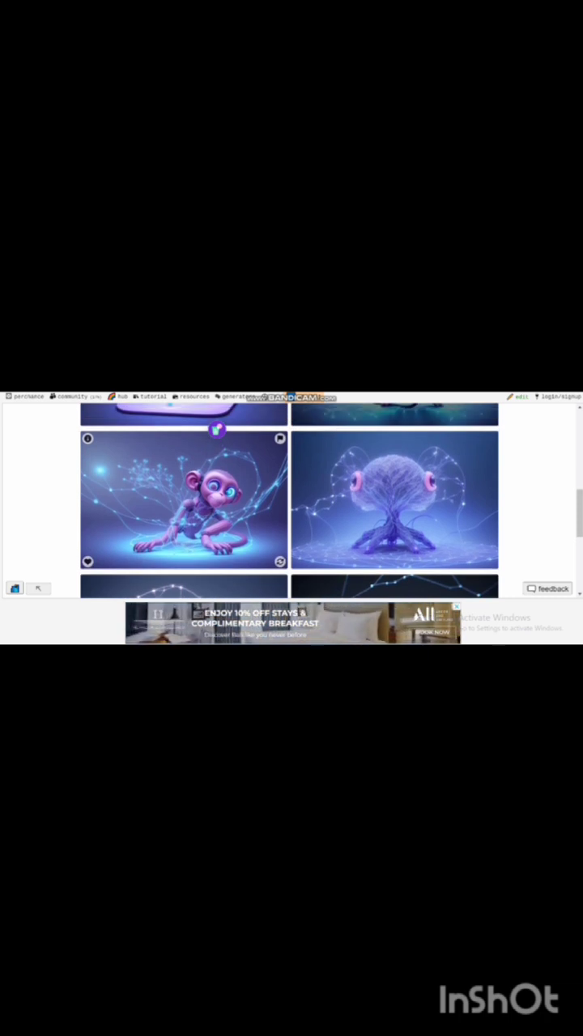